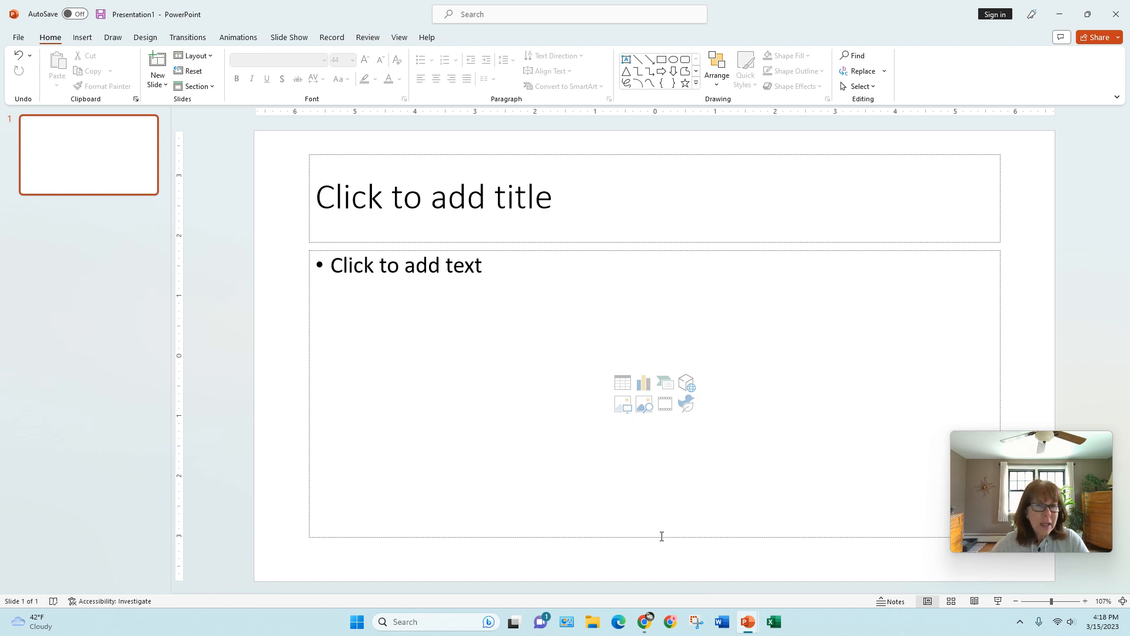
Enter 'Learning PowerPoint' into the slide's title placeholder.
{"action": "left_click", "coordinate": [432, 196]}
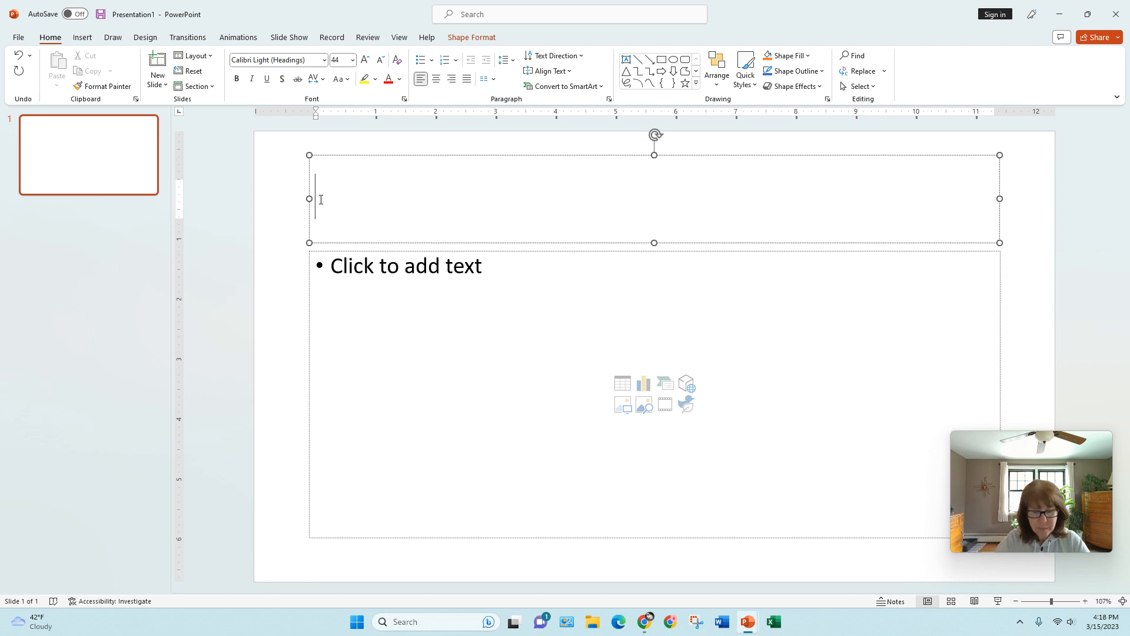
{"action": "type", "text": "Learning Po"}
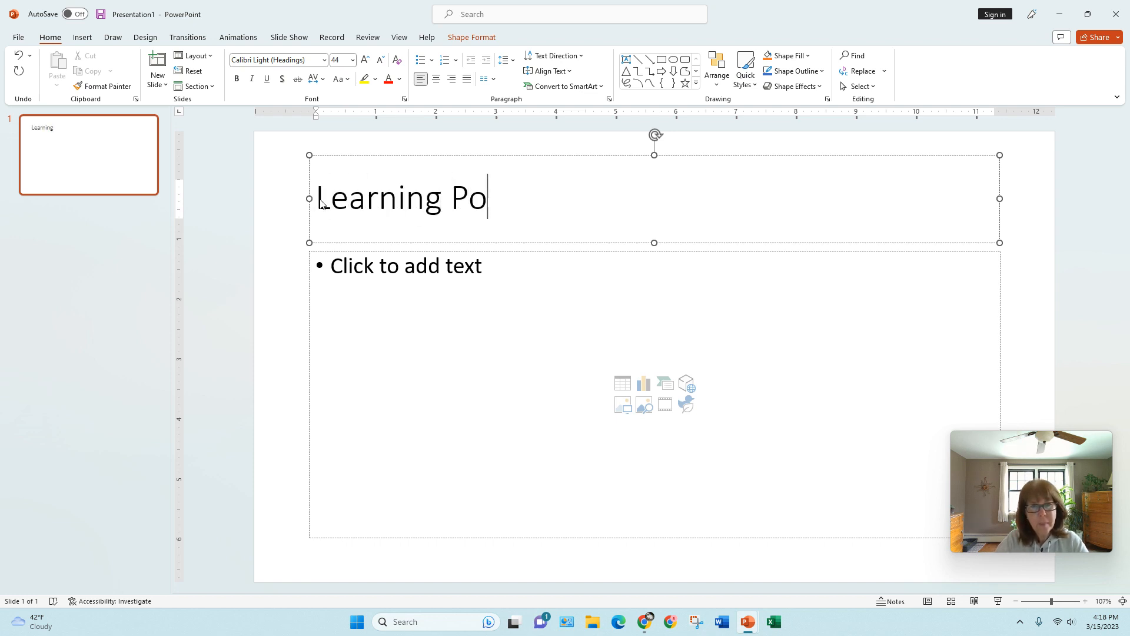
{"action": "type", "text": "werPoint"}
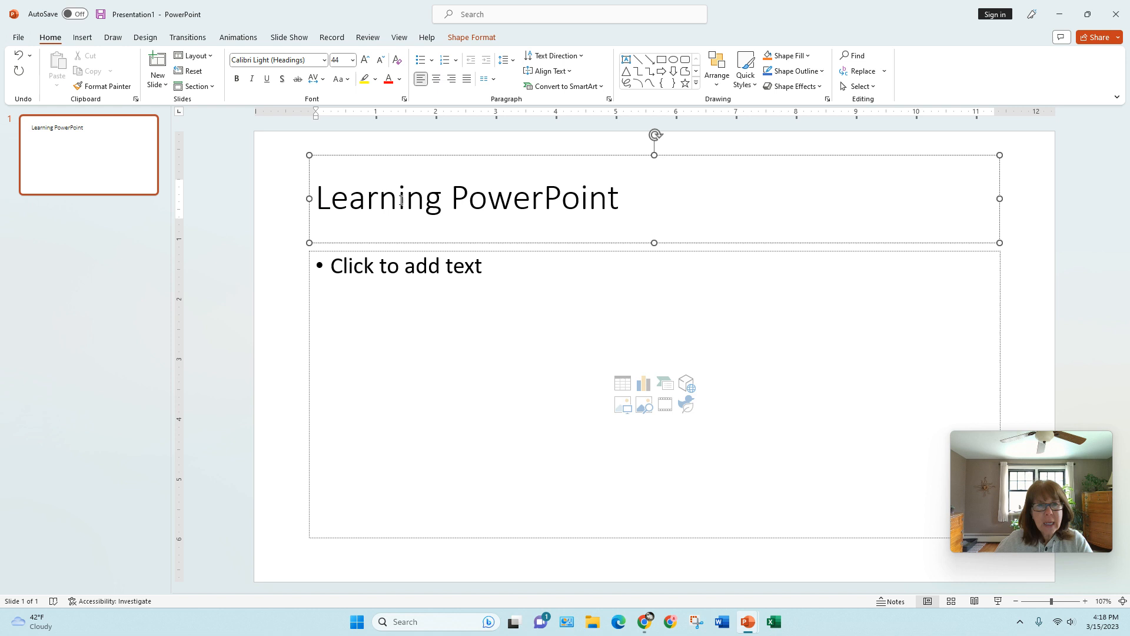
{"action": "mouse_move", "coordinate": [681, 220]}
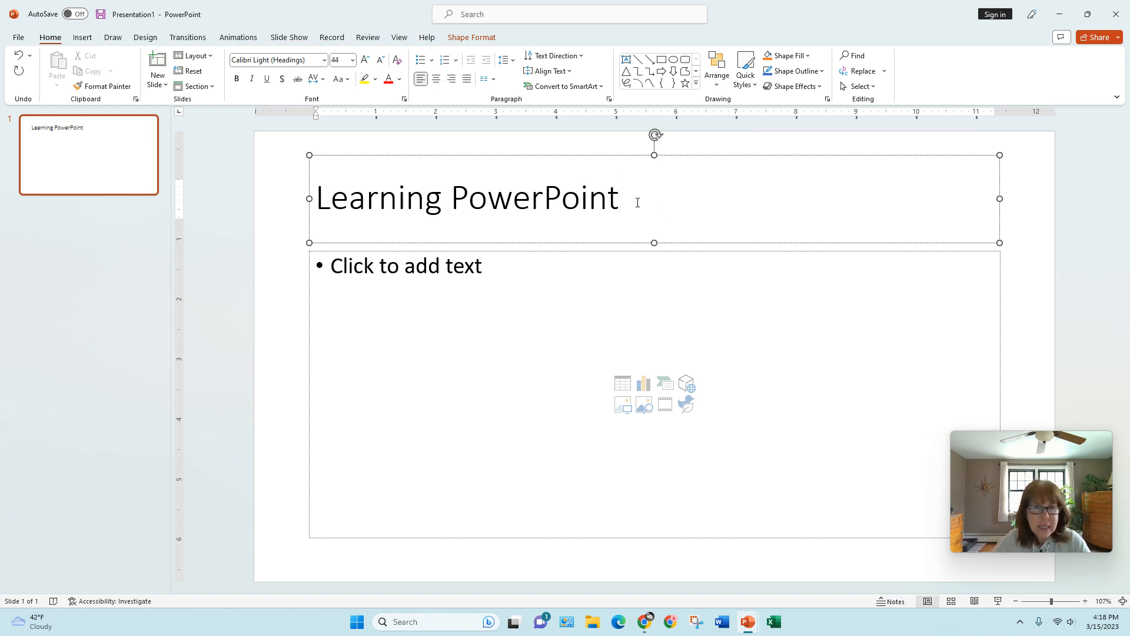
Erase the title text and retype 'Learning PowerPoint' in the placeholder.
{"action": "triple_click", "coordinate": [467, 197]}
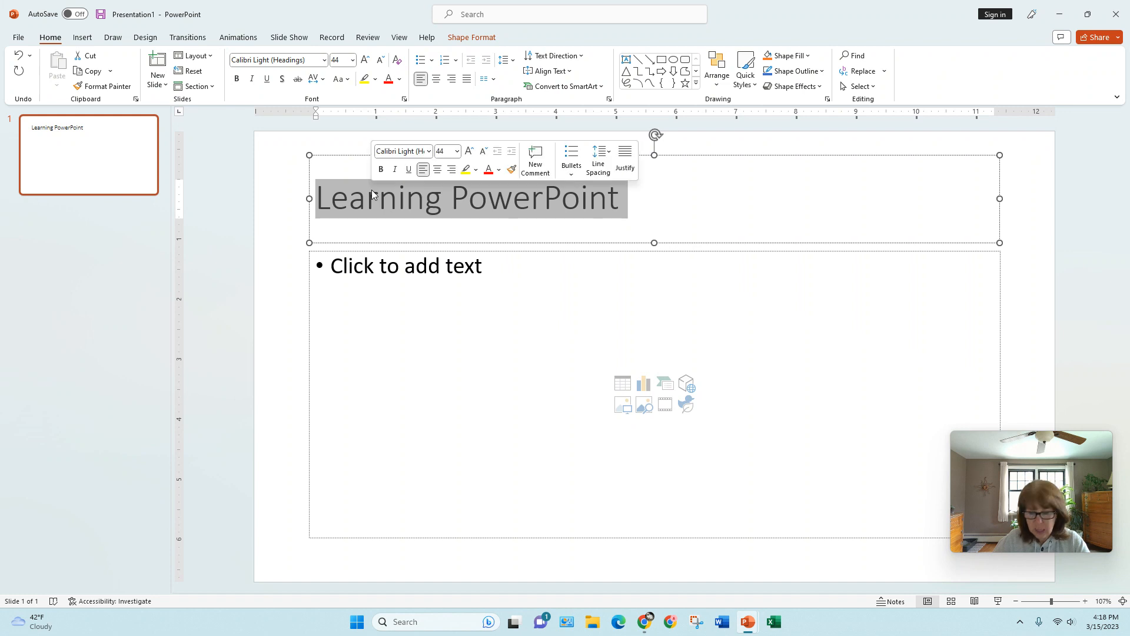
{"action": "key", "text": "Delete"}
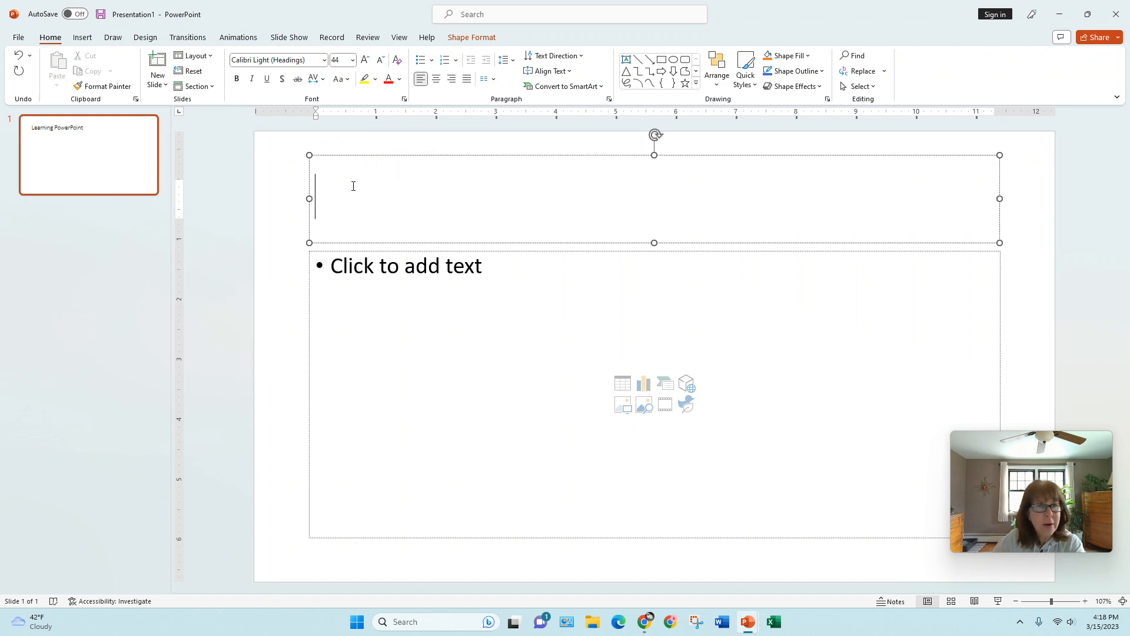
{"action": "type", "text": "Learning PowerPoint"}
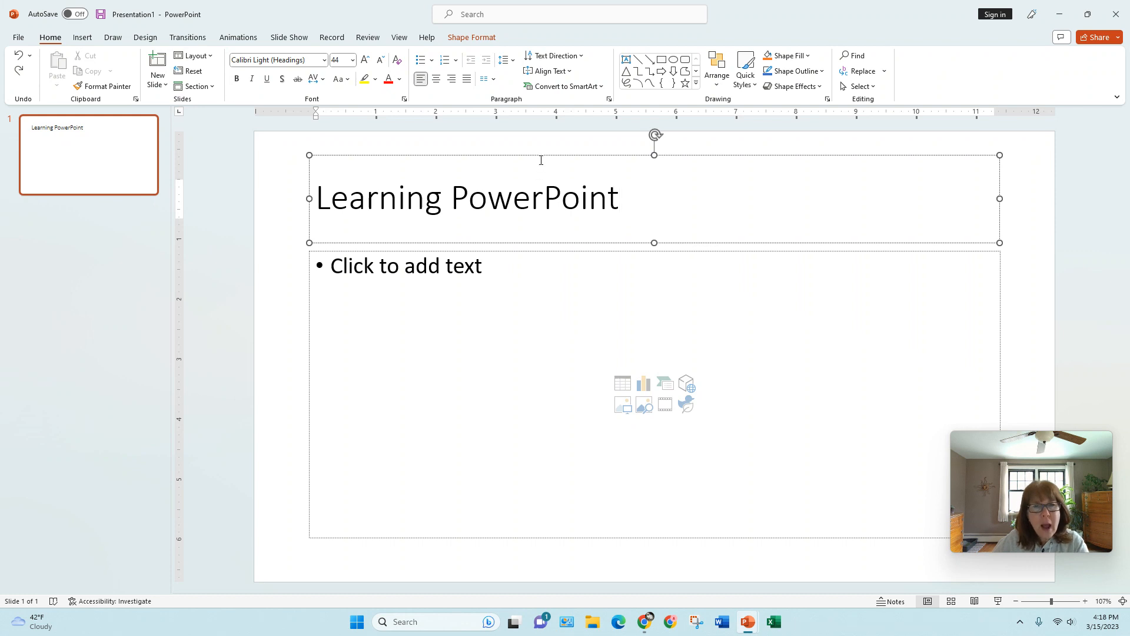
{"action": "mouse_move", "coordinate": [541, 158]}
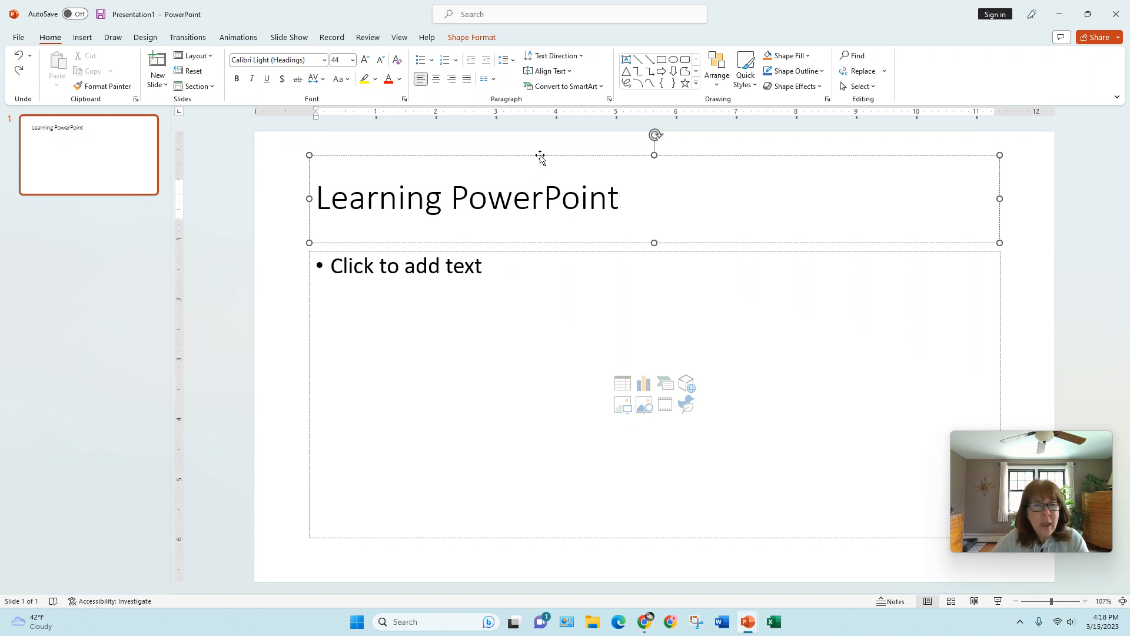
{"action": "mouse_move", "coordinate": [482, 157]}
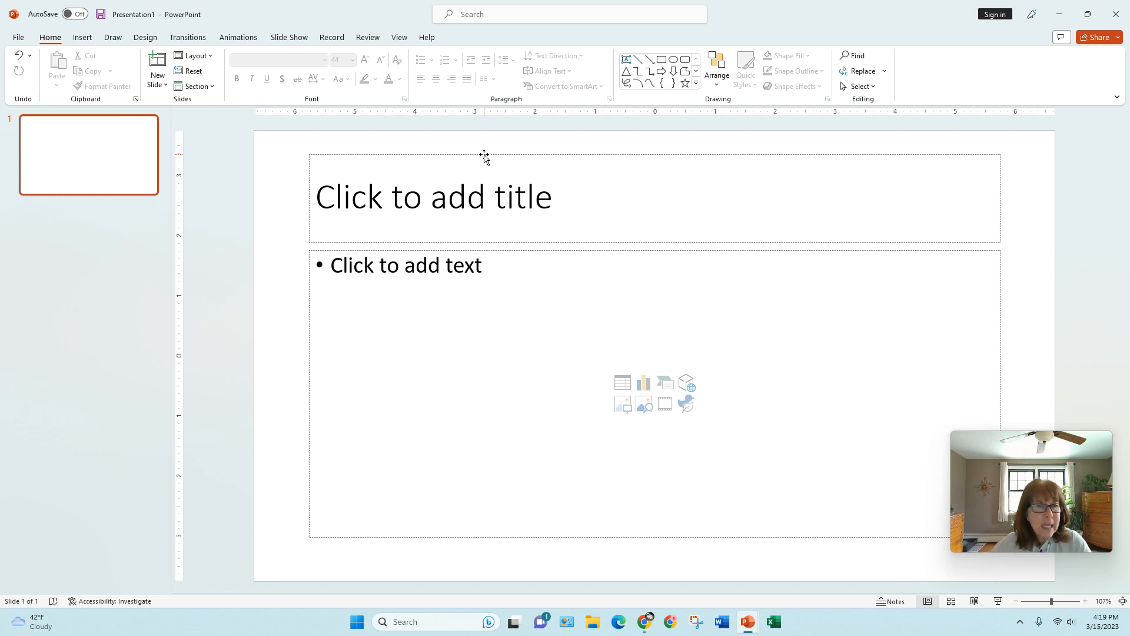
Delete the title placeholder, leaving only the content placeholder on the slide.
{"action": "left_click", "coordinate": [432, 196]}
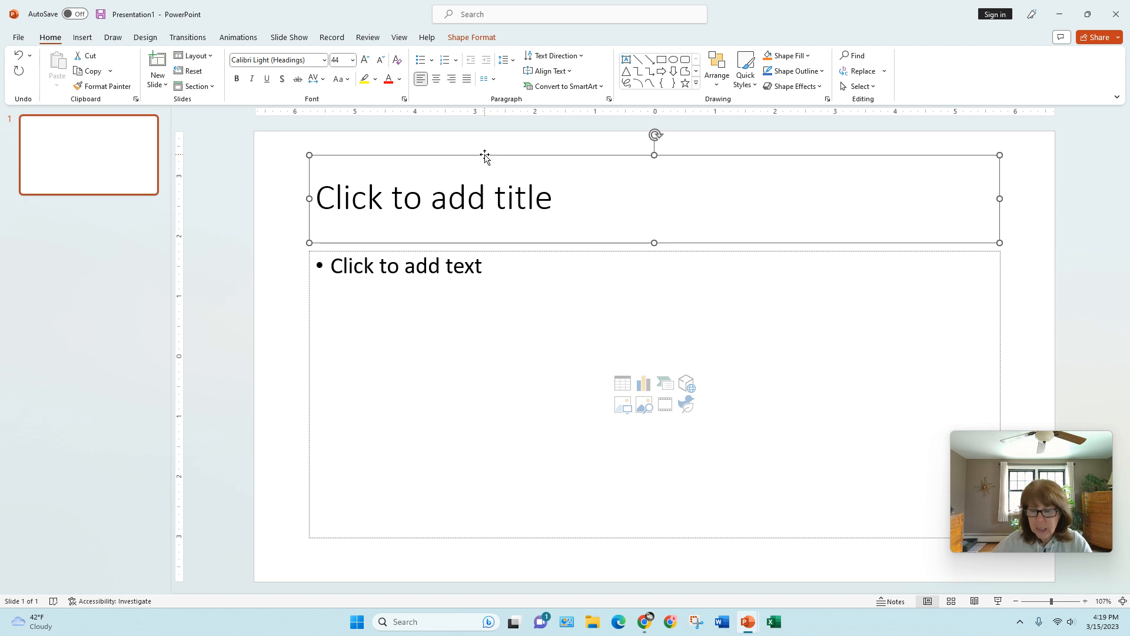
{"action": "key", "text": "delete"}
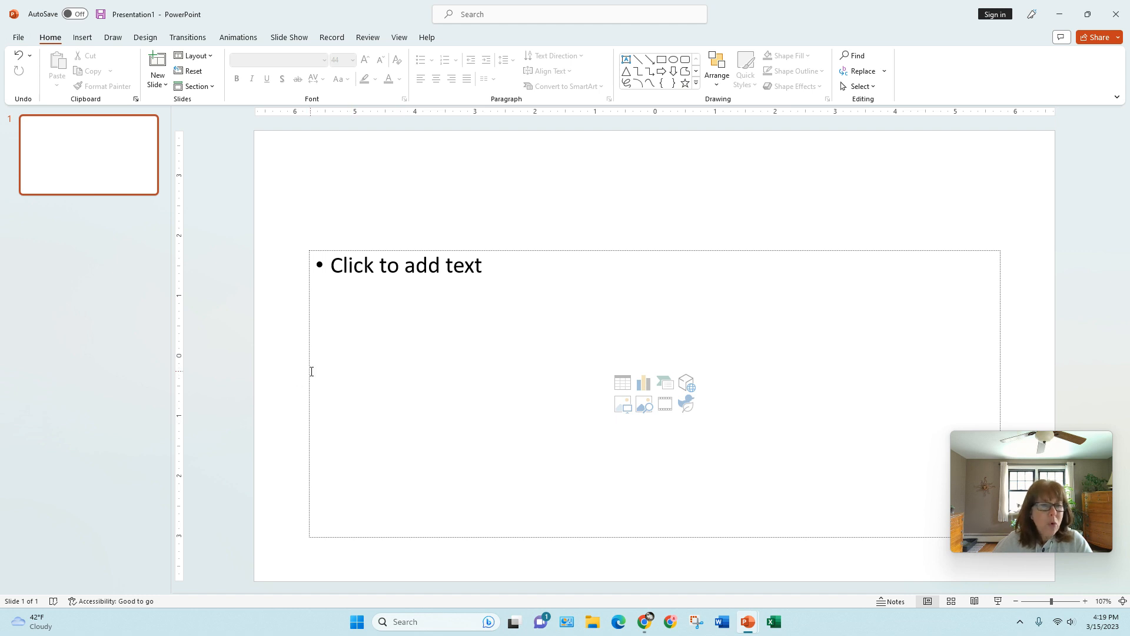
{"action": "mouse_move", "coordinate": [328, 364]}
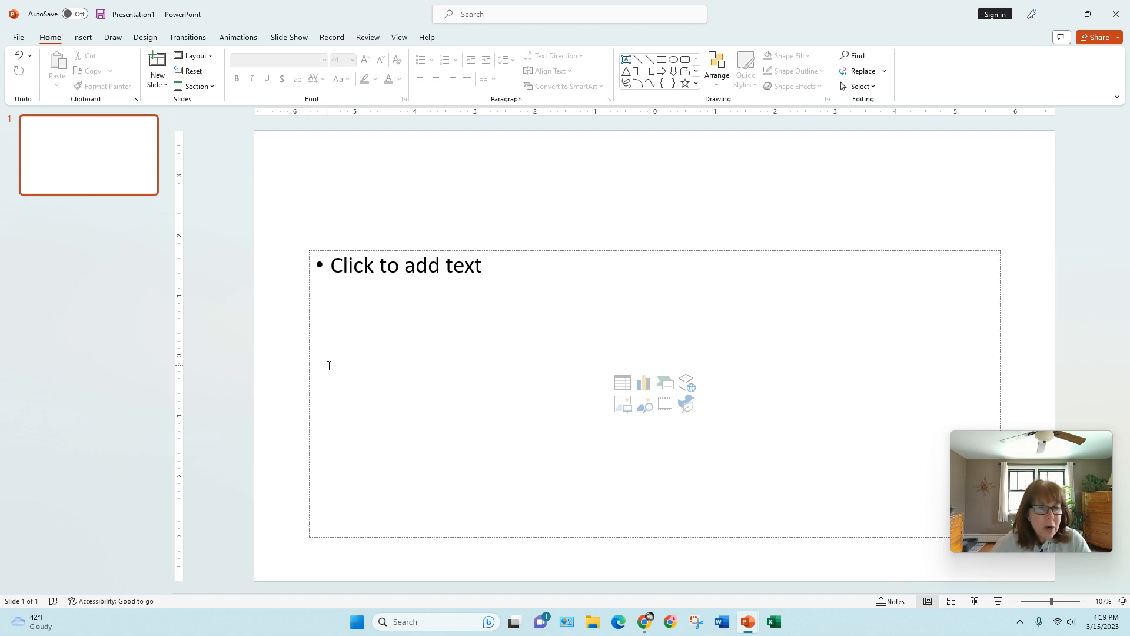
Select the content placeholder so it becomes active for editing.
{"action": "left_click", "coordinate": [406, 265]}
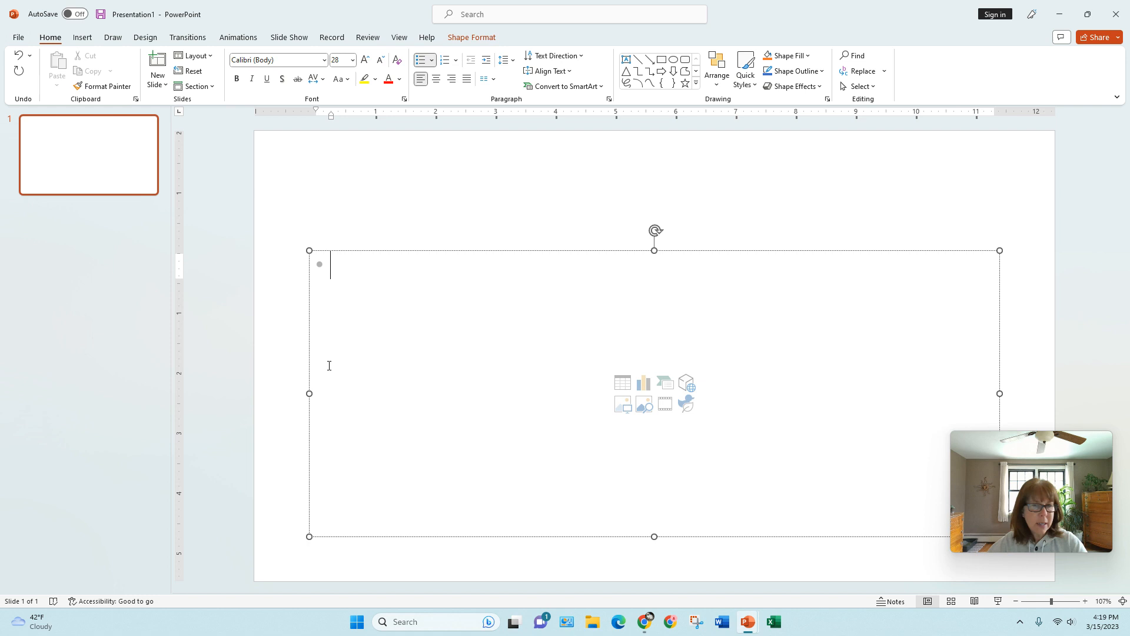
{"action": "mouse_move", "coordinate": [314, 314]}
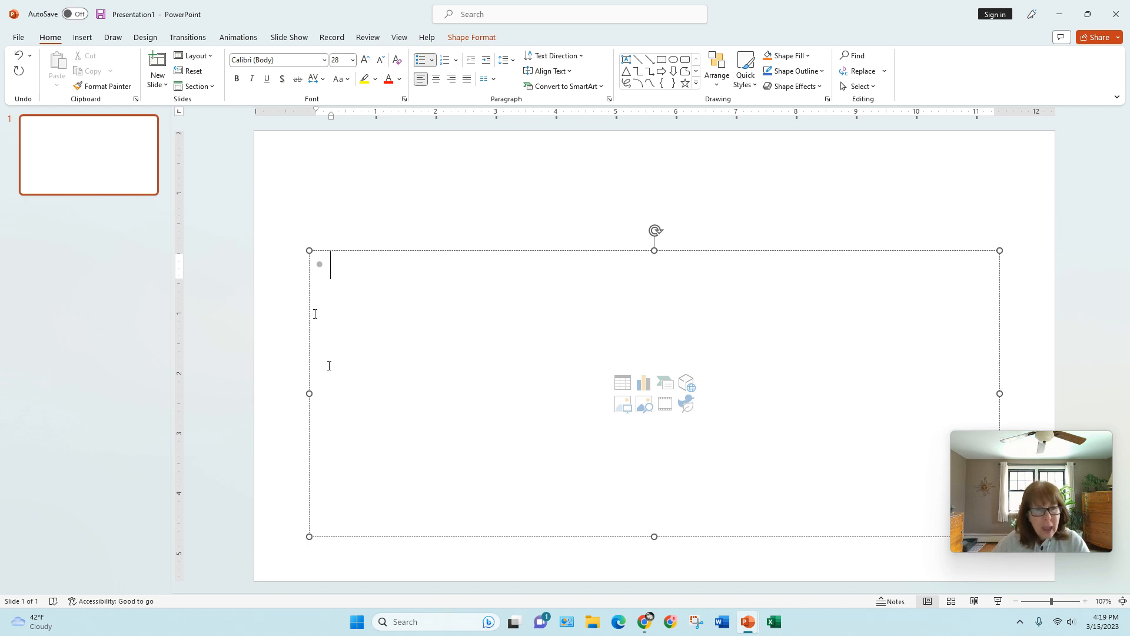
{"action": "mouse_move", "coordinate": [310, 395]}
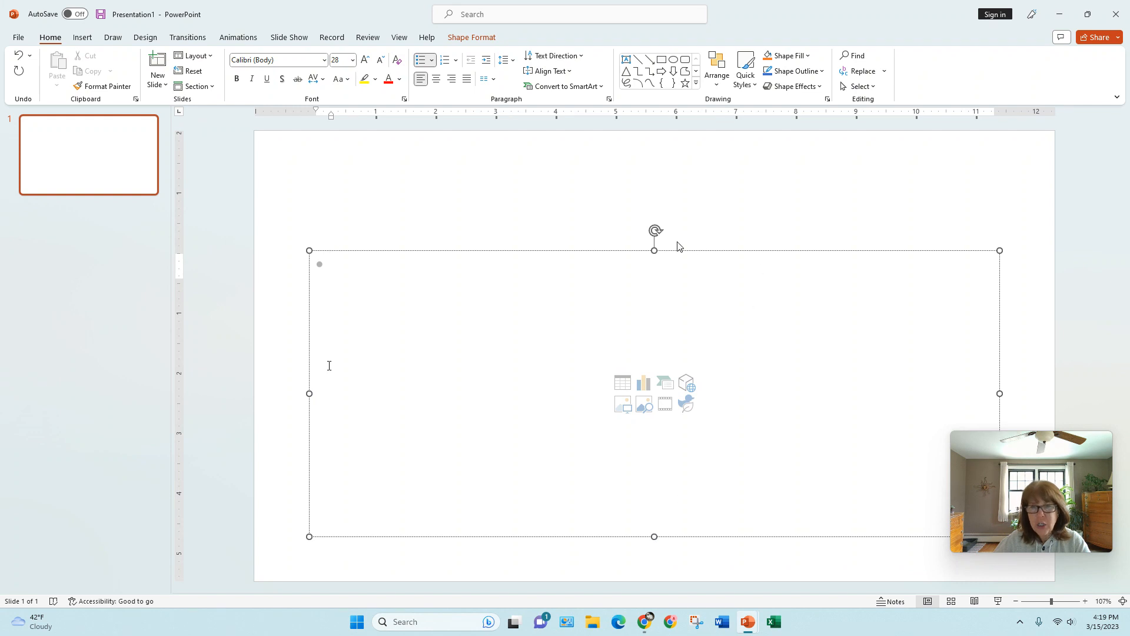
{"action": "mouse_move", "coordinate": [310, 249]}
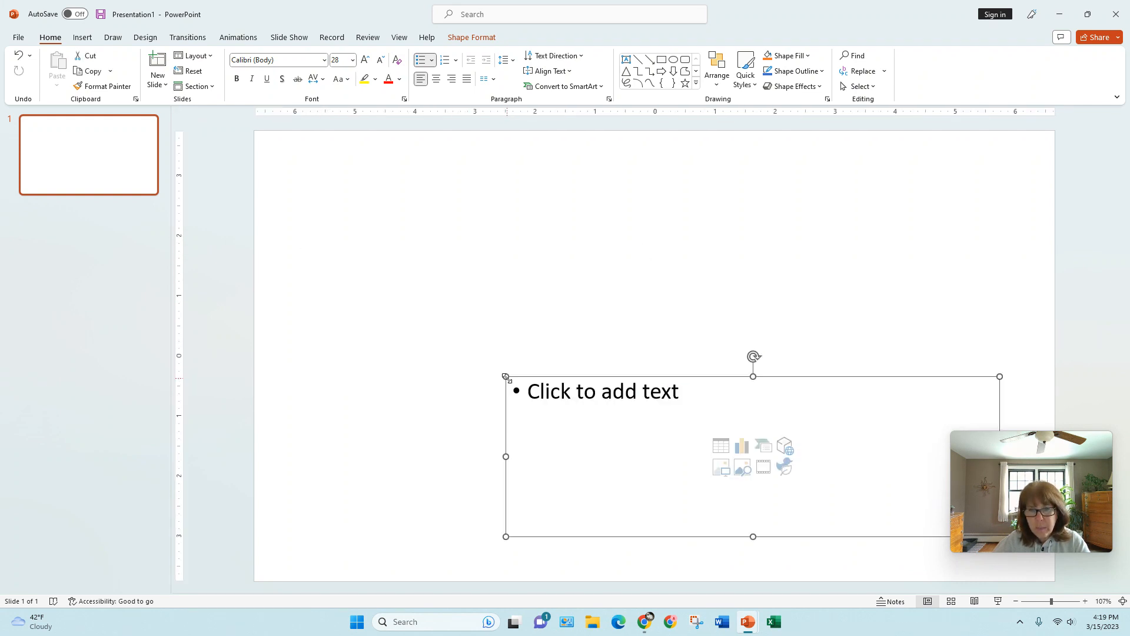
{"action": "mouse_move", "coordinate": [638, 373]}
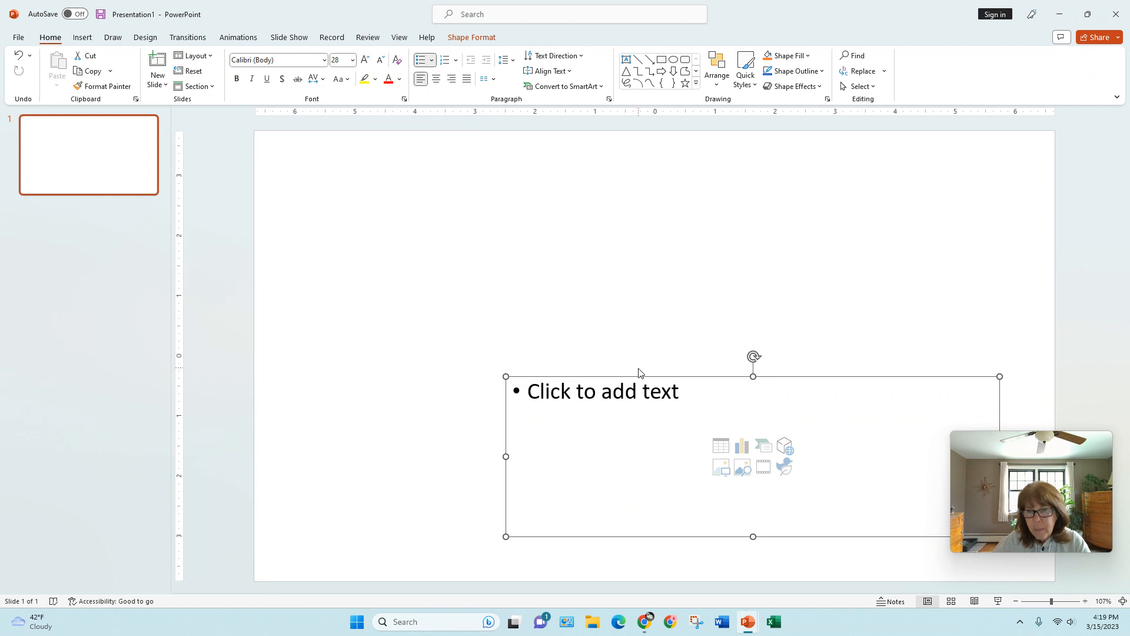
{"action": "mouse_move", "coordinate": [637, 377]}
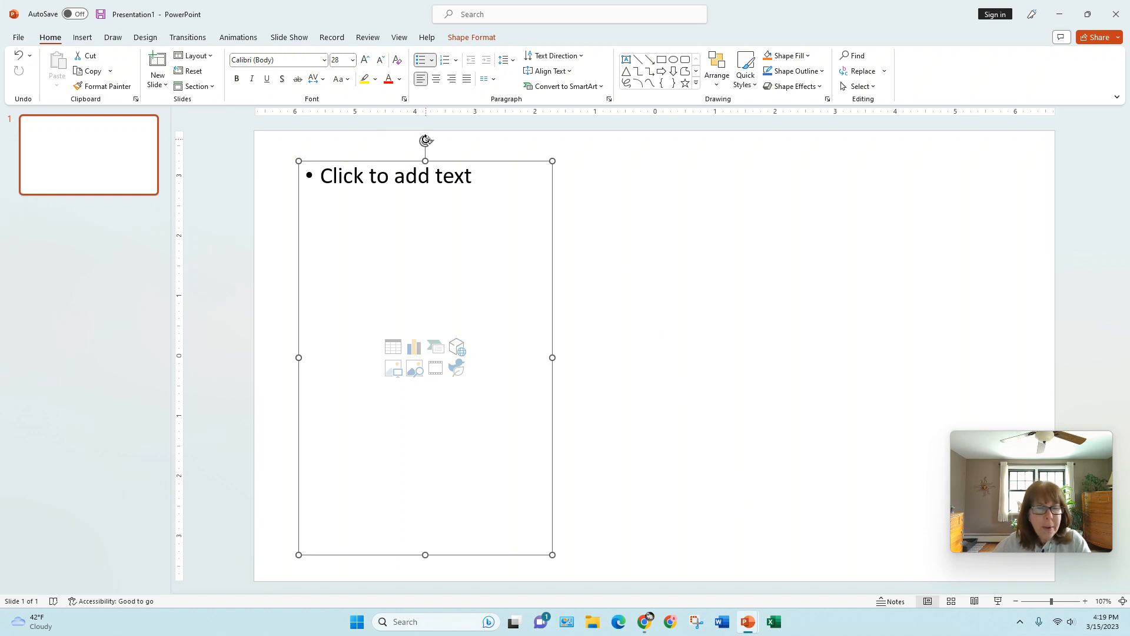
Rotate the content placeholder to a tilted angle using its rotation handle.
{"action": "left_click_drag", "start_coordinate": [425, 140], "coordinate": [461, 148]}
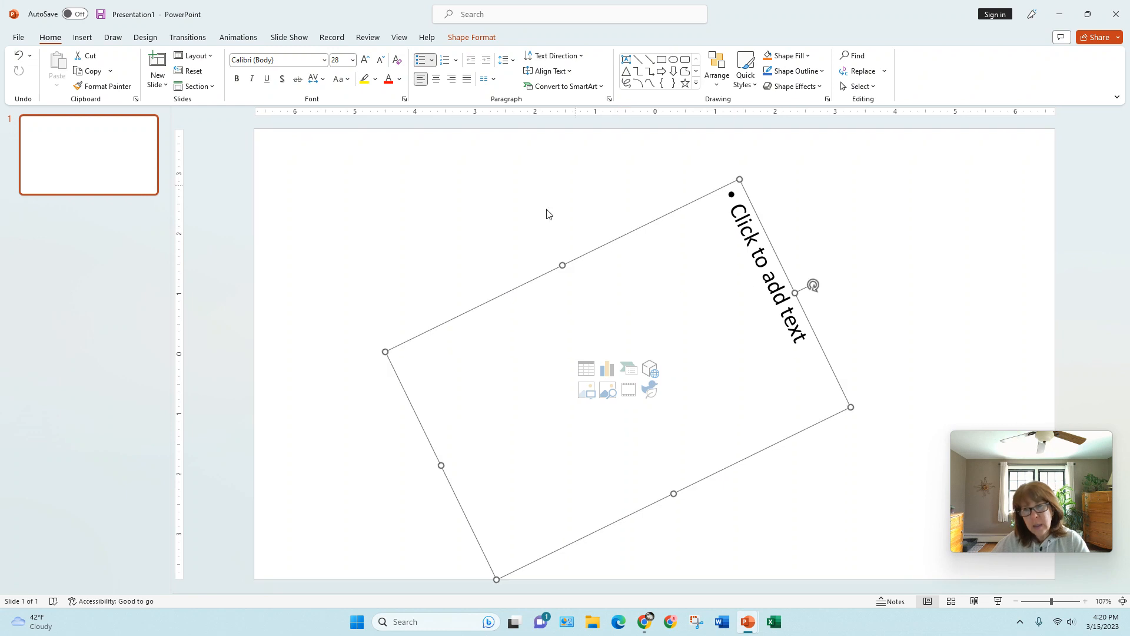
{"action": "mouse_move", "coordinate": [819, 483]}
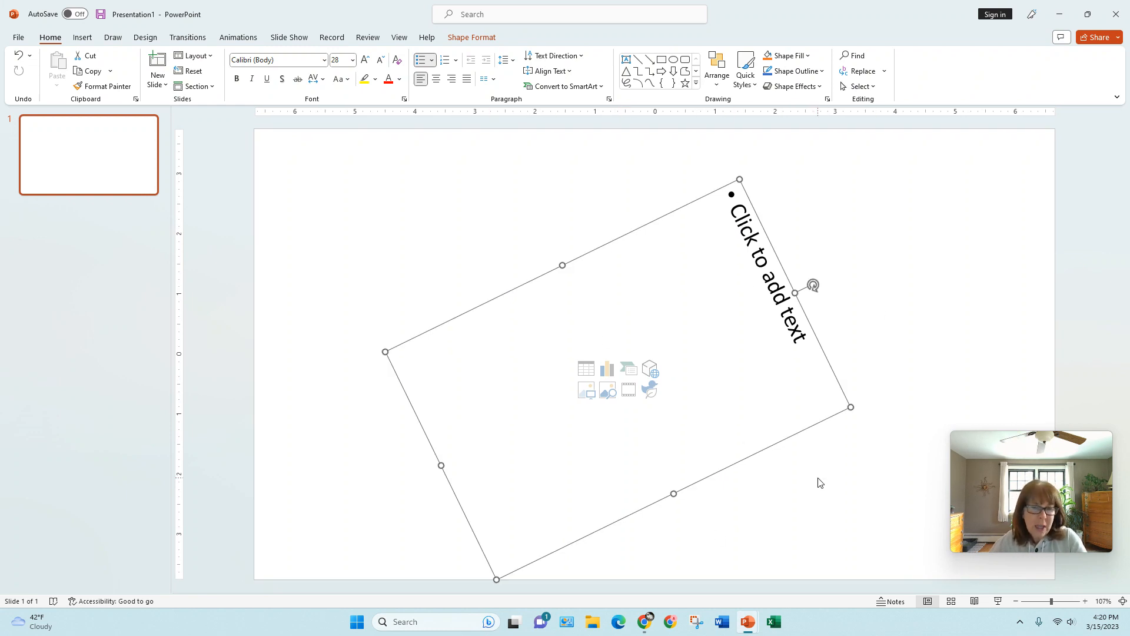
{"action": "mouse_move", "coordinate": [843, 446]}
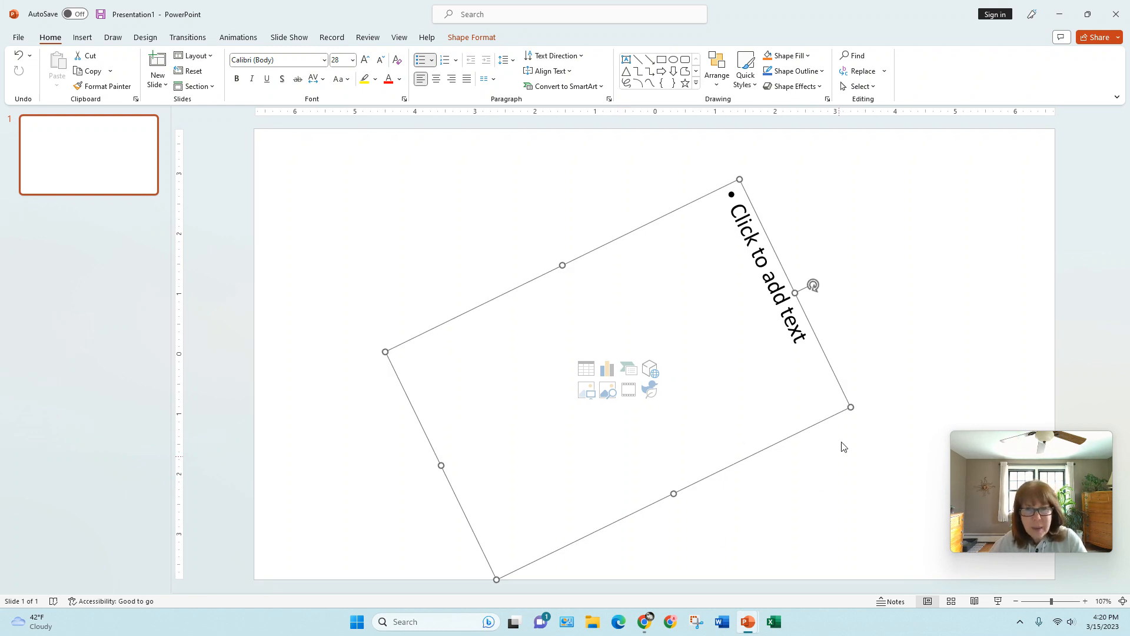
{"action": "mouse_move", "coordinate": [843, 387]}
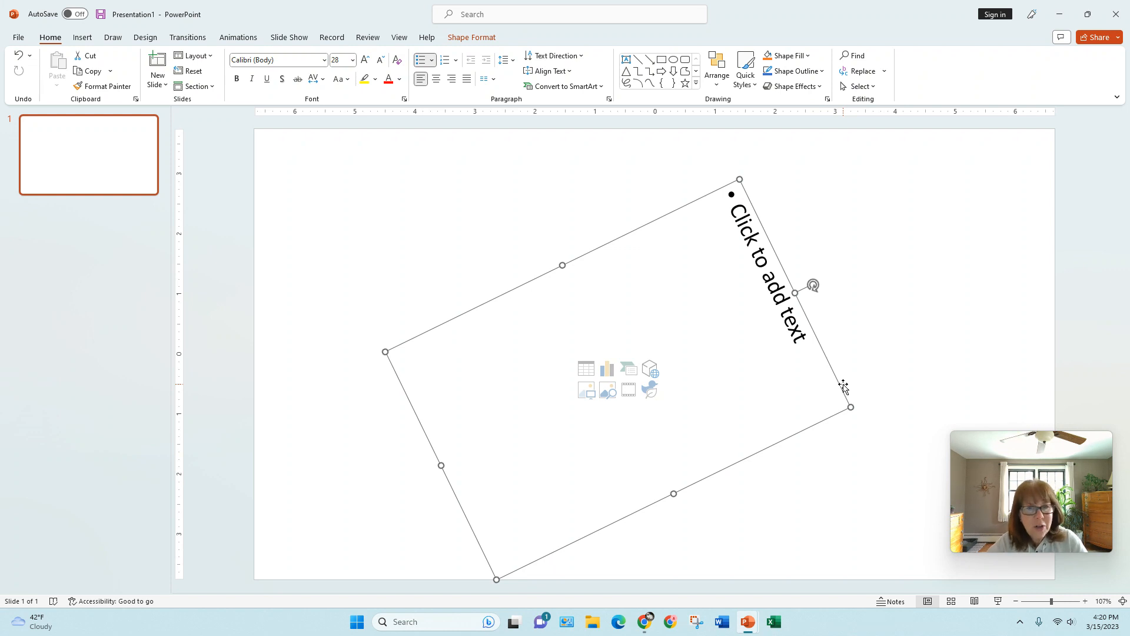